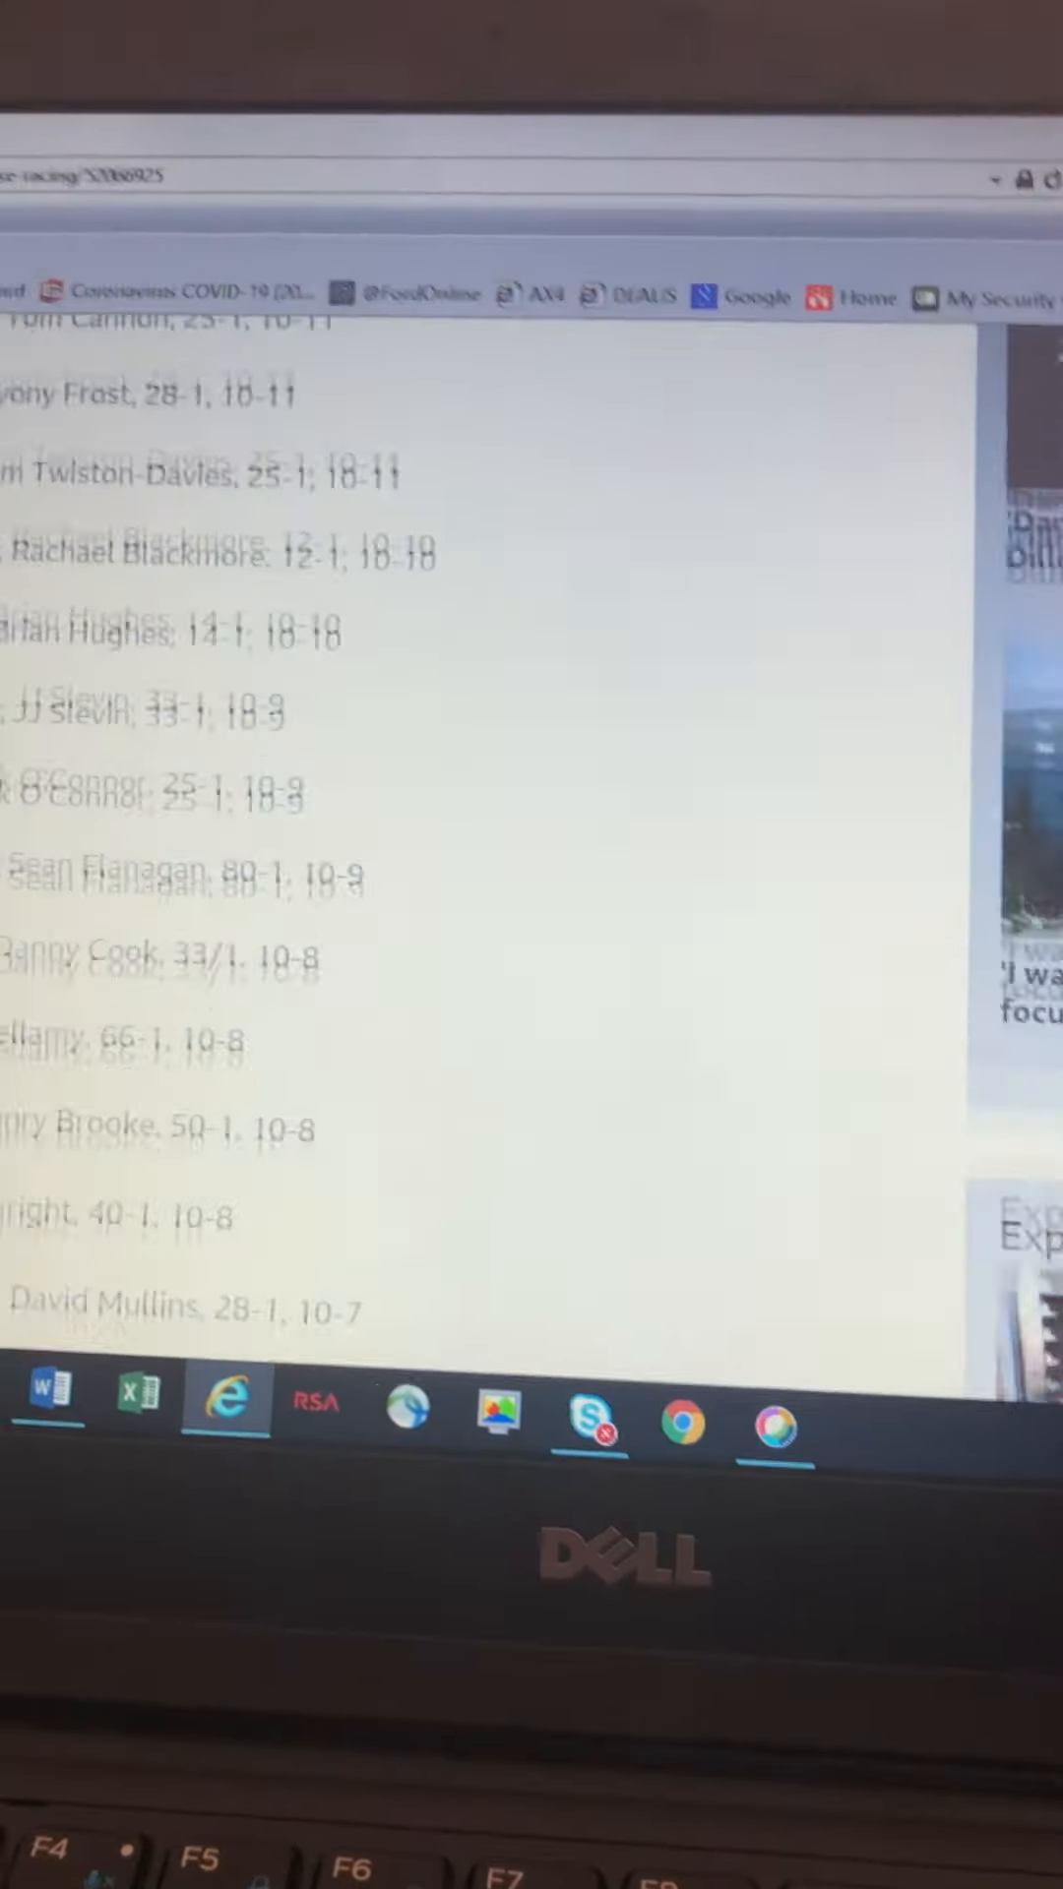
scroll("up", 3)
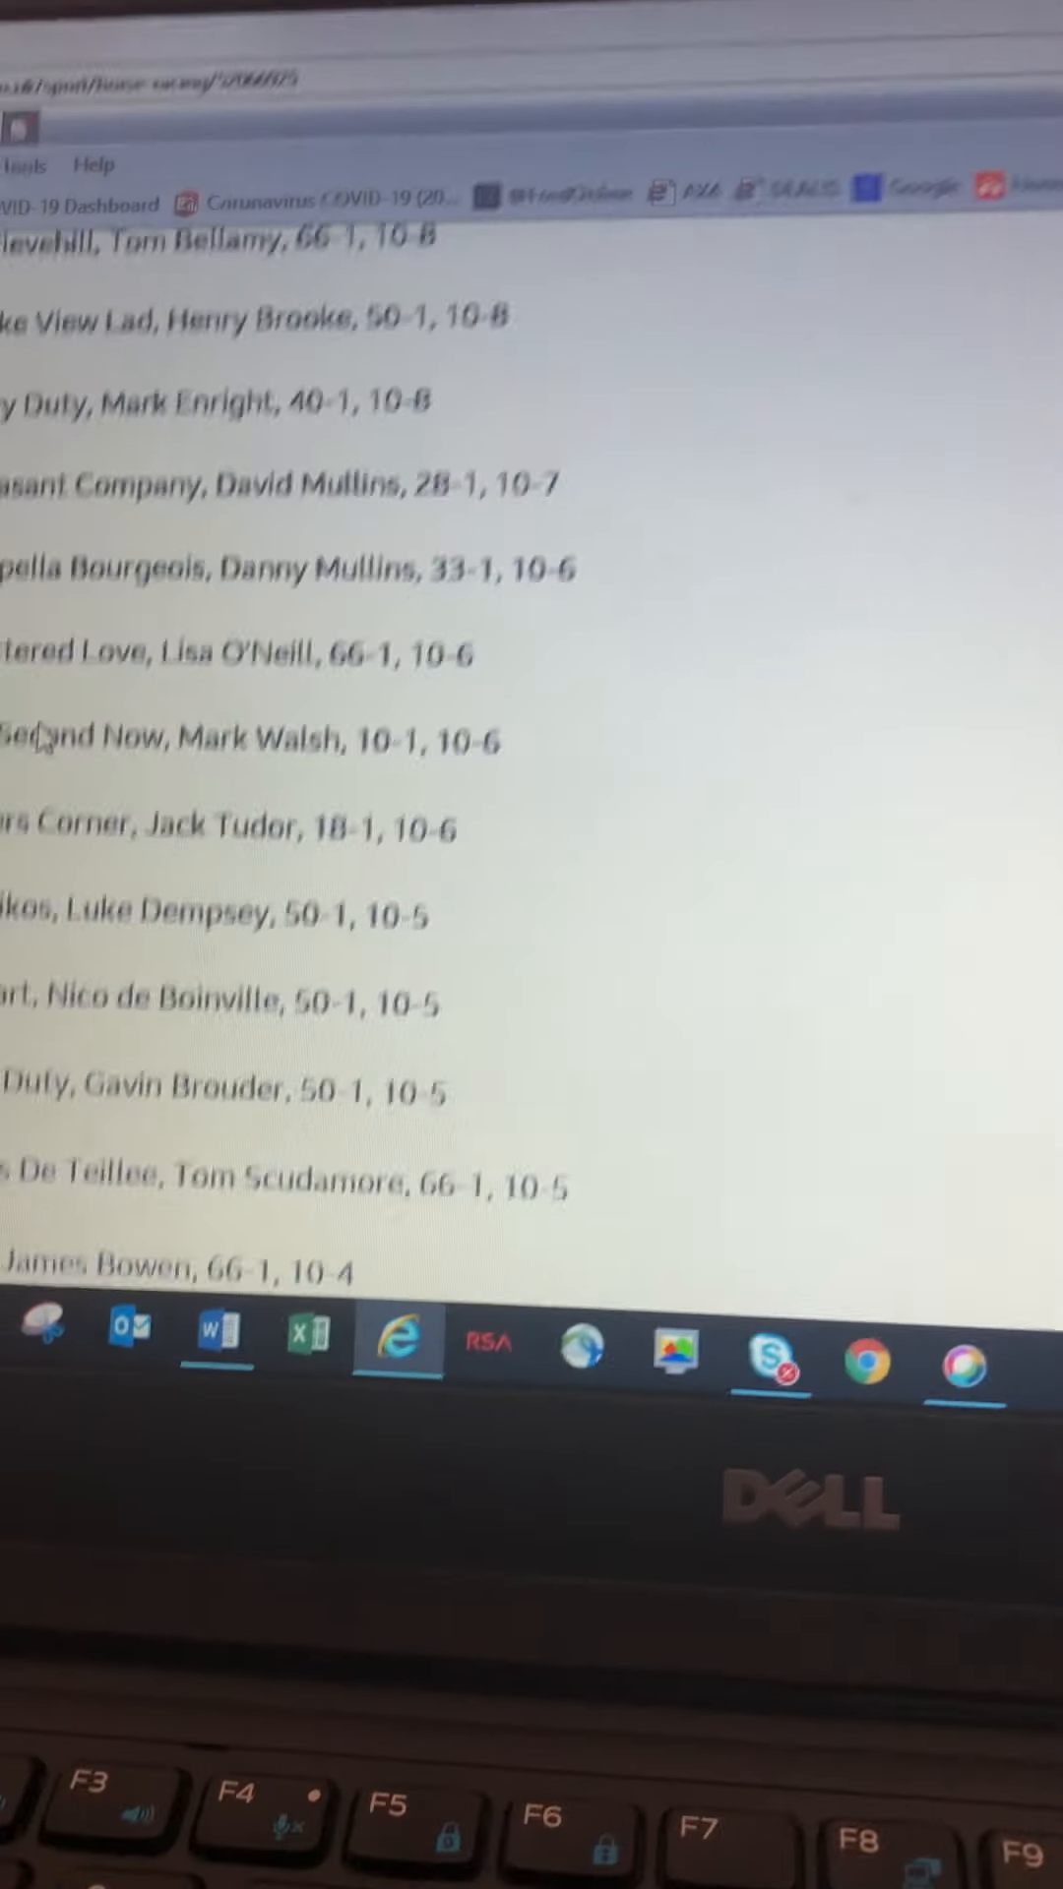
scroll("down", 3)
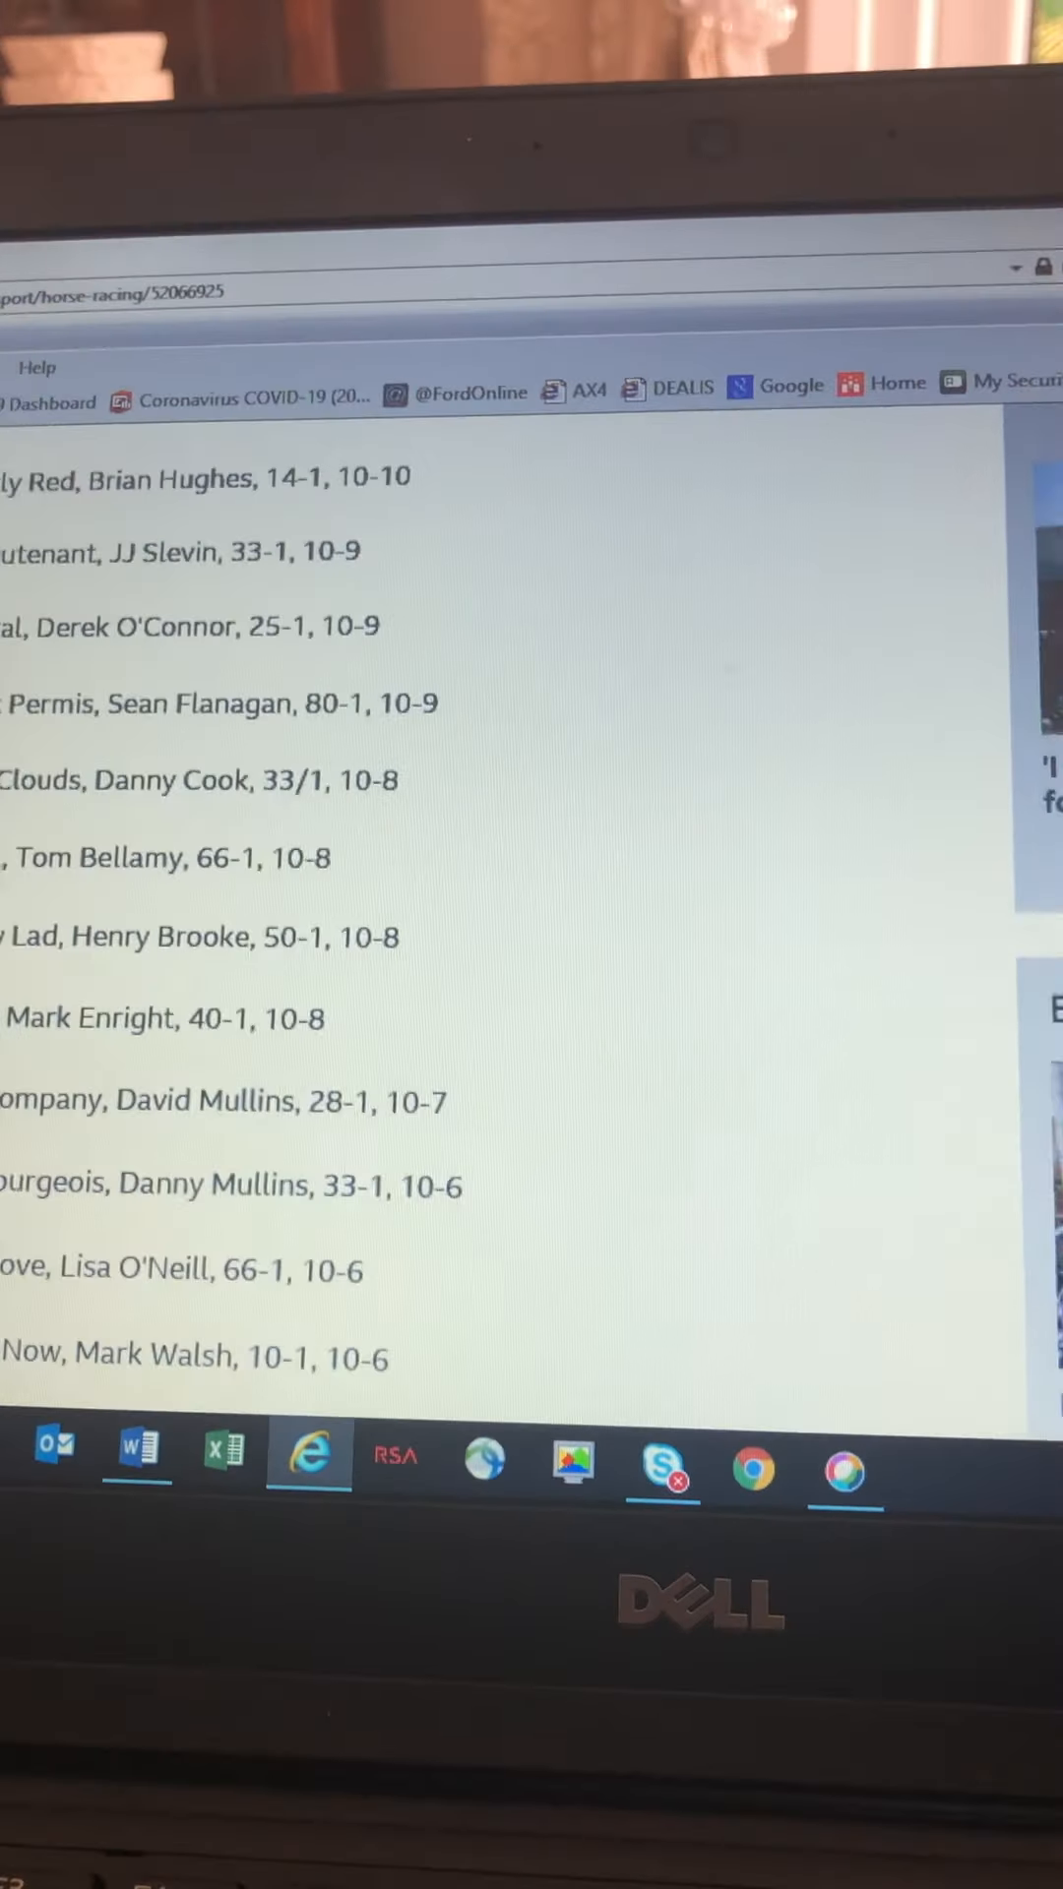
scroll("up", 3)
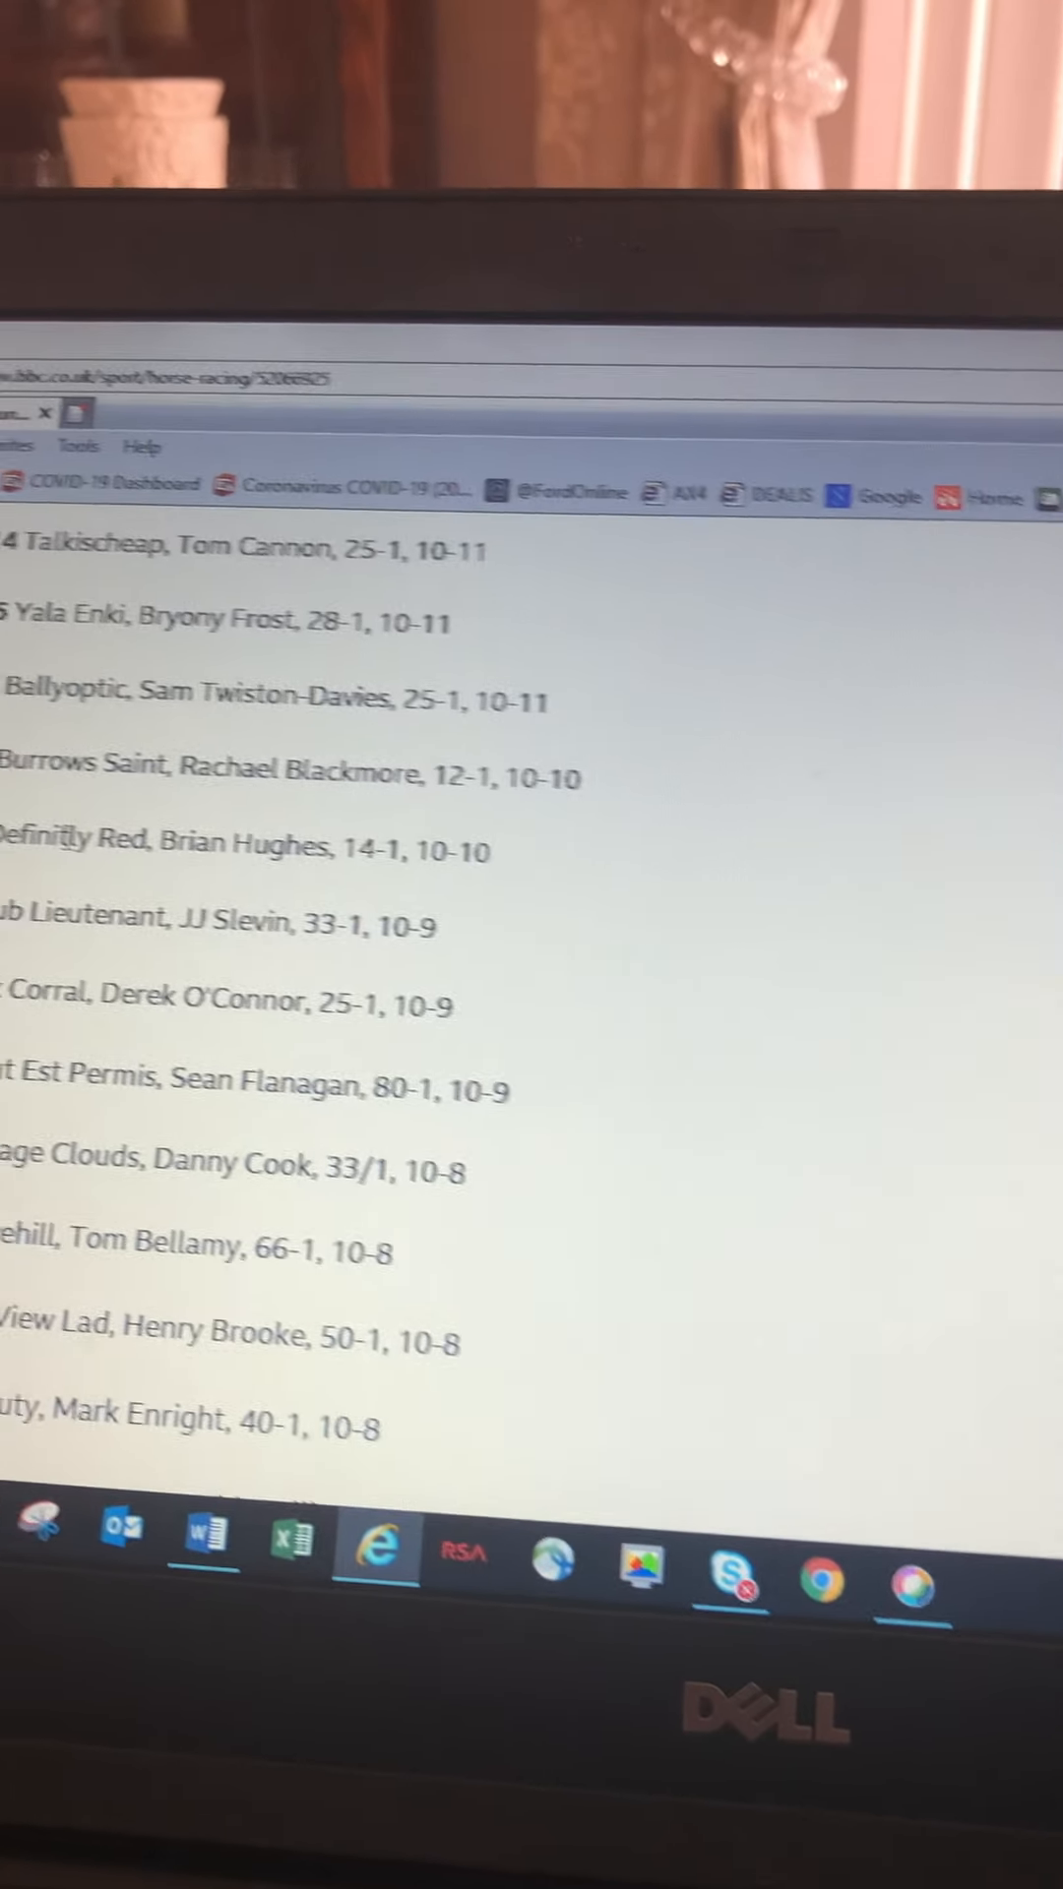